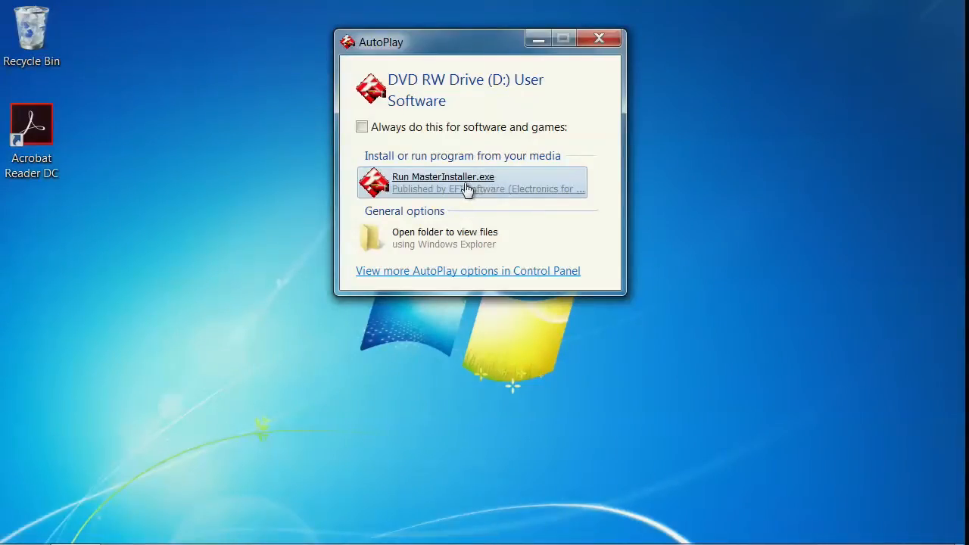
{"action": "mouse_move", "coordinate": [436, 185]}
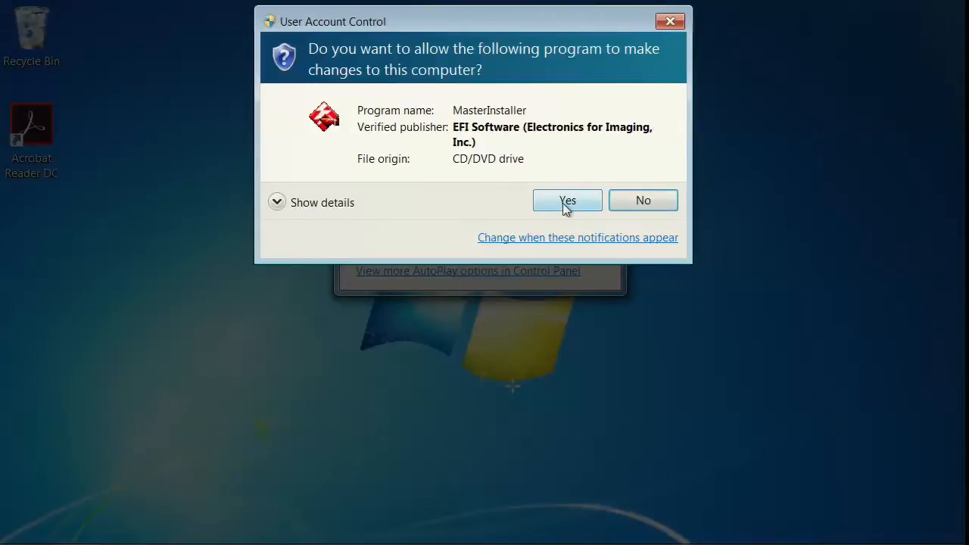
Allow MasterInstaller.exe from the DVD to make changes, reaching the Fiery installer welcome page
{"action": "left_click", "coordinate": [566, 200]}
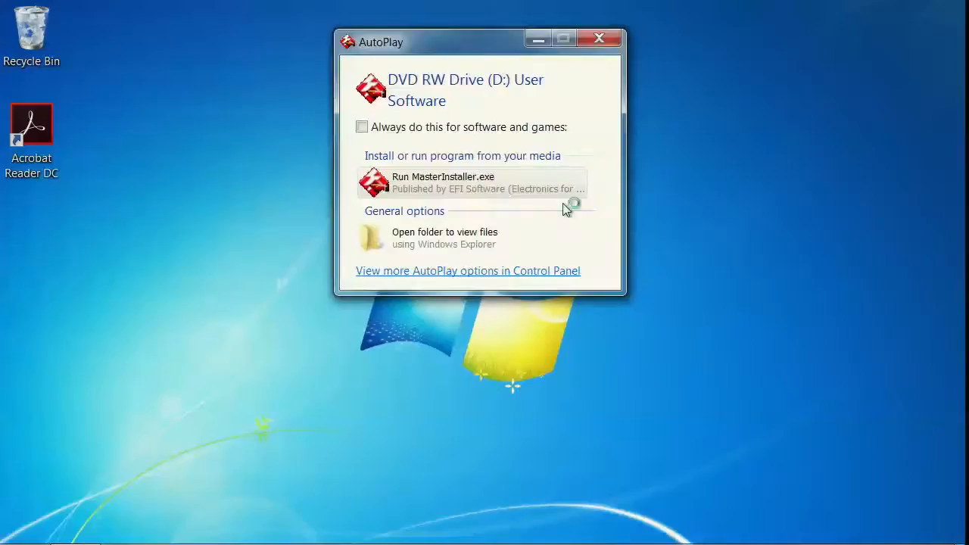
{"action": "left_click", "coordinate": [599, 39]}
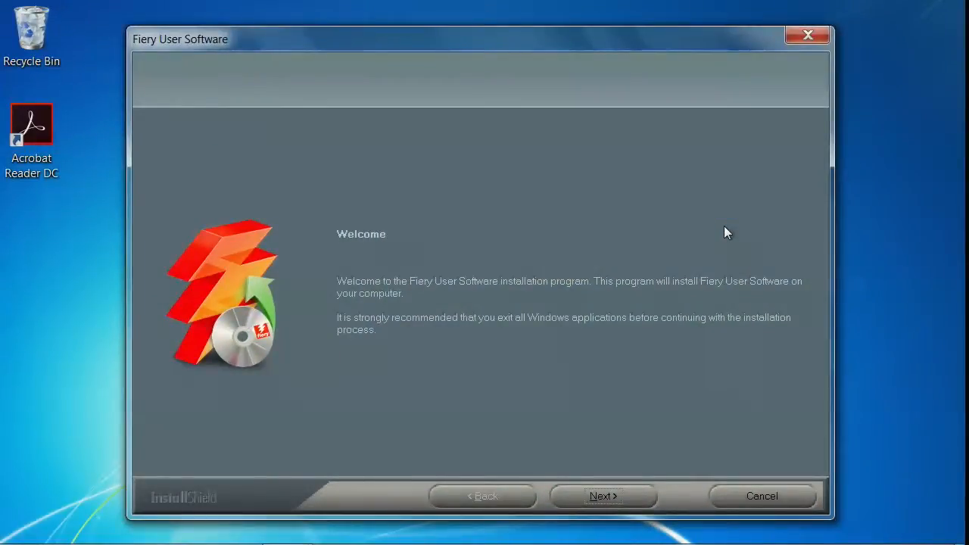
{"action": "mouse_move", "coordinate": [569, 430]}
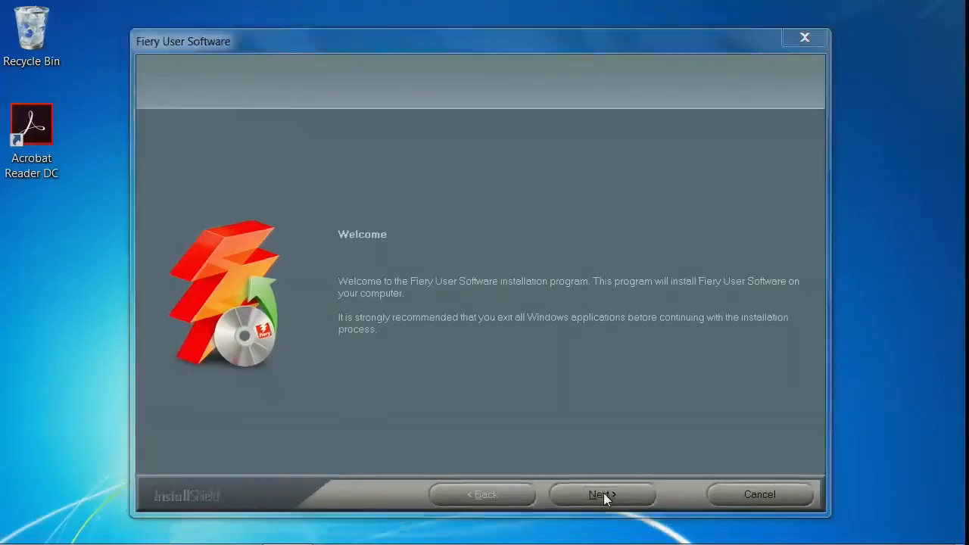
Continue past Welcome and accept the license terms after scrolling to the end
{"action": "left_click", "coordinate": [602, 493]}
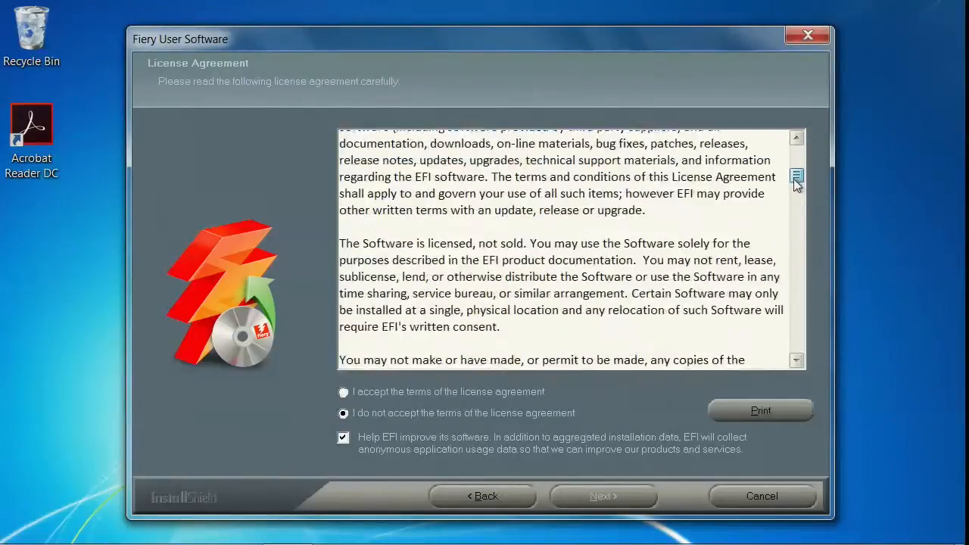
{"action": "left_click", "coordinate": [343, 392]}
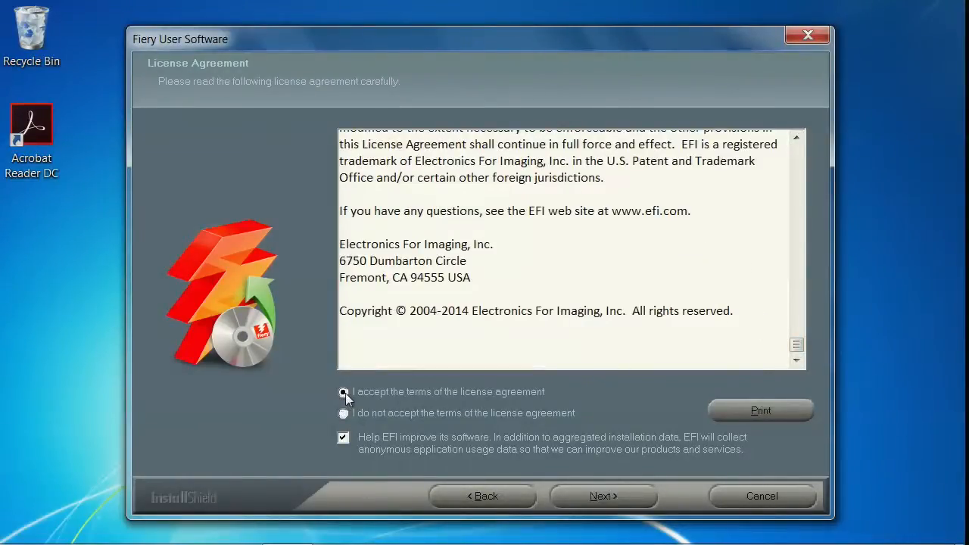
{"action": "left_click", "coordinate": [602, 497]}
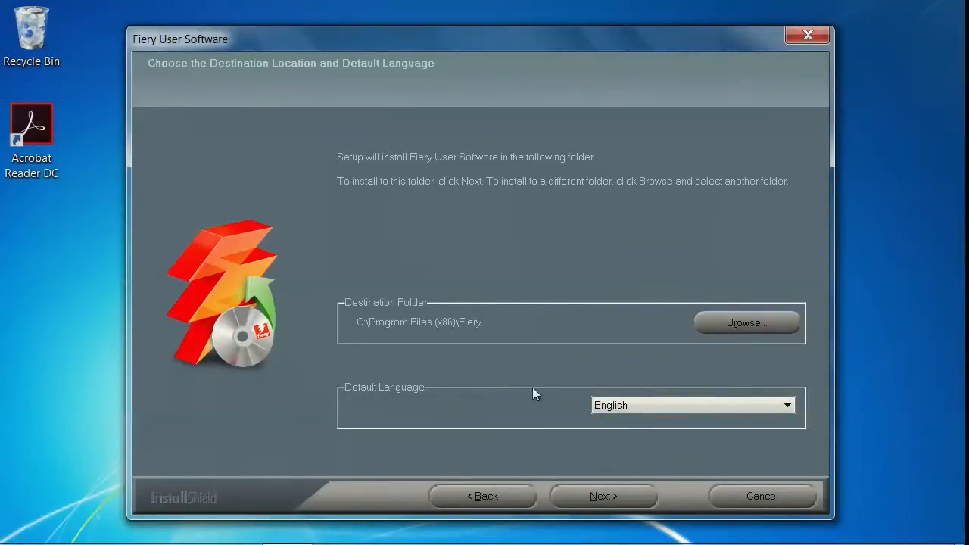
{"action": "mouse_move", "coordinate": [366, 335]}
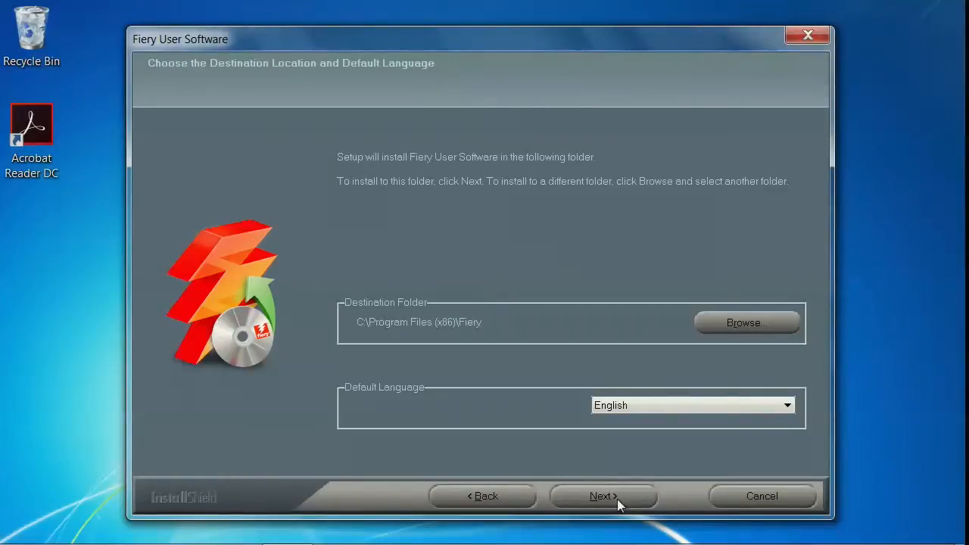
Keep C:\Program Files (x86)\Fiery and English as defaults and continue
{"action": "left_click", "coordinate": [603, 496]}
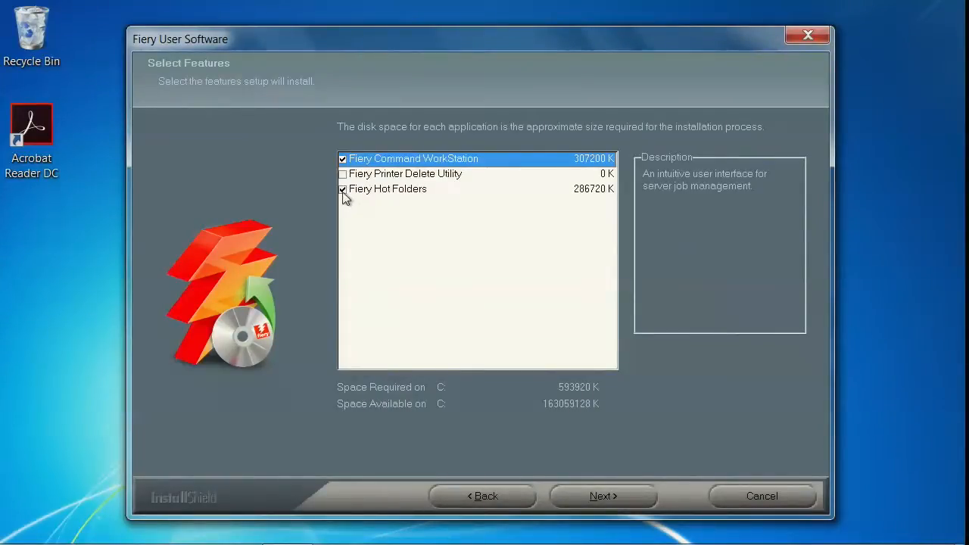
Deselect Fiery Hot Folders so only Fiery Command WorkStation installs, and continue
{"action": "left_click", "coordinate": [342, 189]}
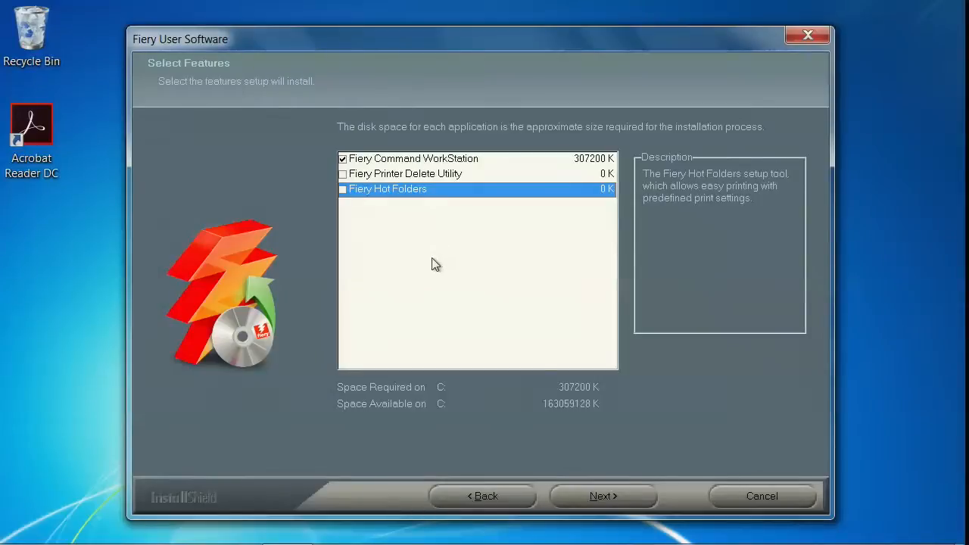
{"action": "mouse_move", "coordinate": [439, 165]}
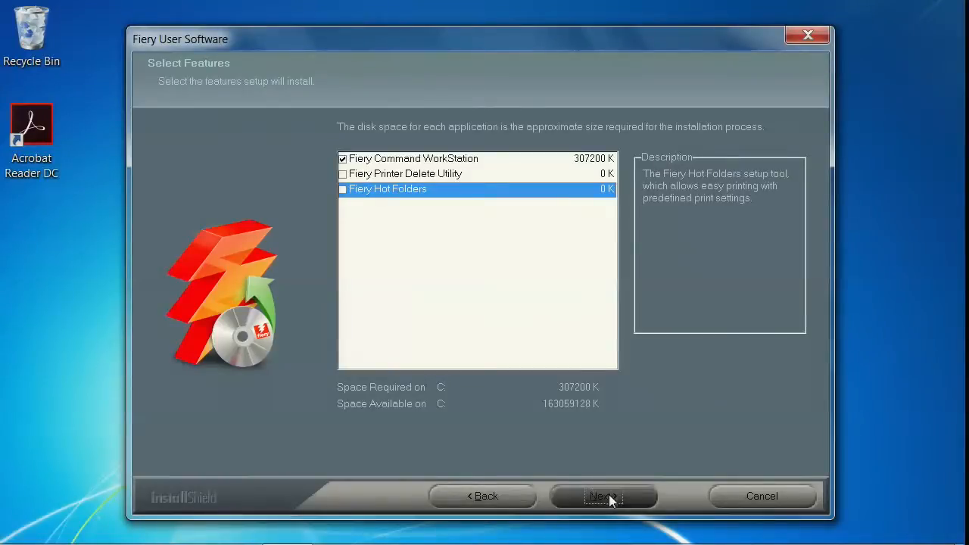
{"action": "left_click", "coordinate": [602, 497]}
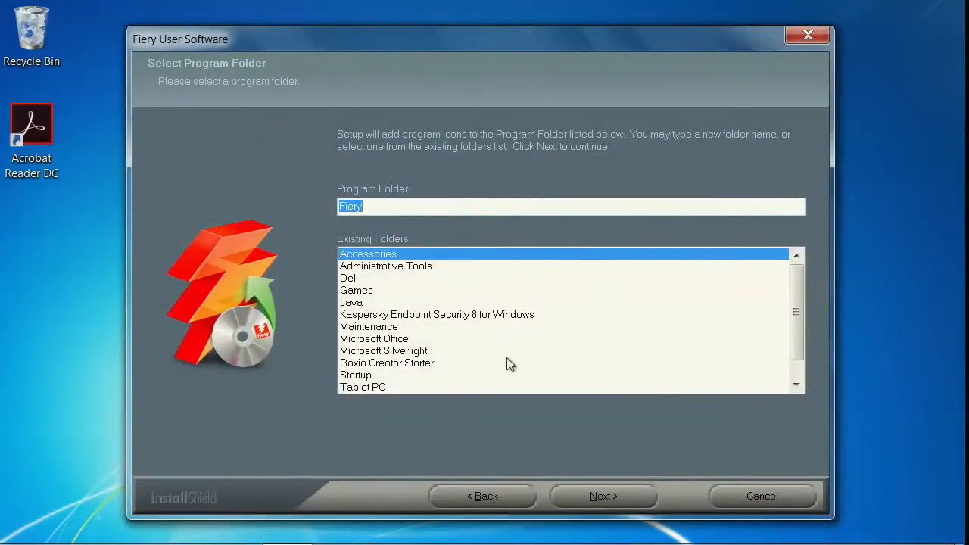
{"action": "mouse_move", "coordinate": [462, 272]}
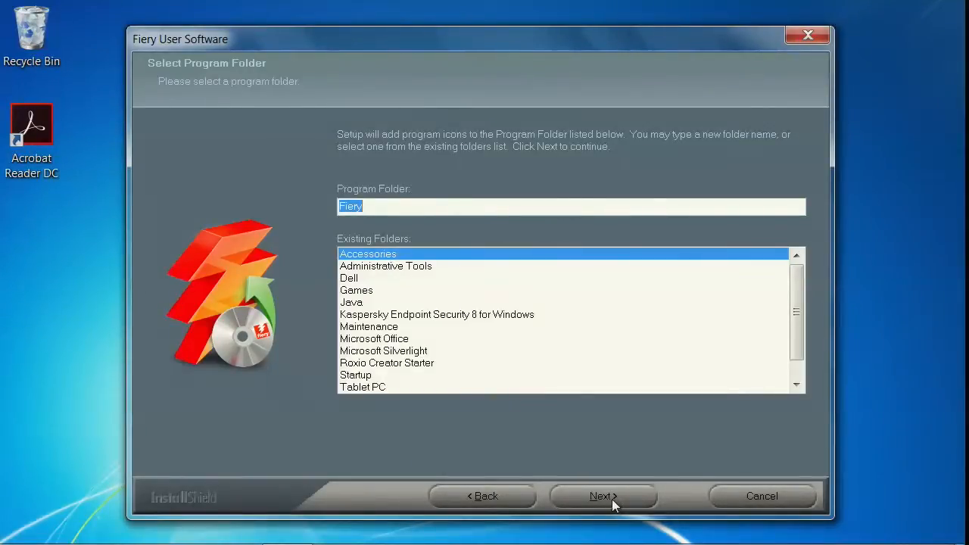
Keep 'Fiery' as the program folder and continue to the Startup shortcut question
{"action": "left_click", "coordinate": [603, 496]}
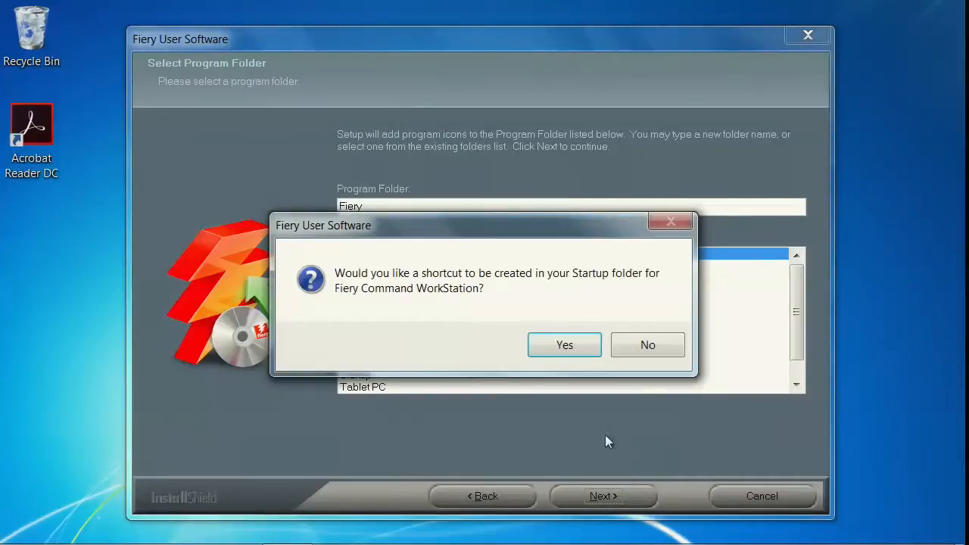
{"action": "mouse_move", "coordinate": [548, 300]}
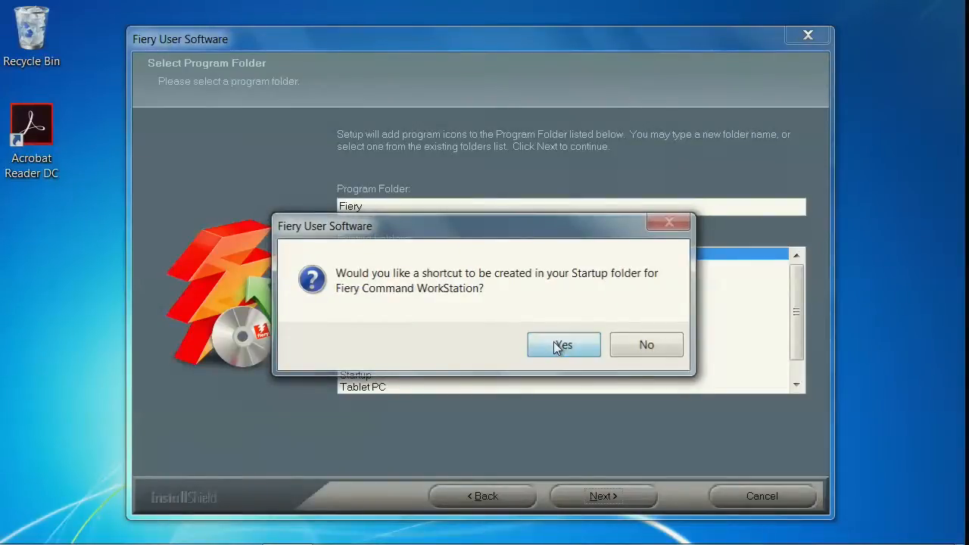
Answer Yes to creating a Startup shortcut for Fiery Command WorkStation
{"action": "left_click", "coordinate": [563, 345]}
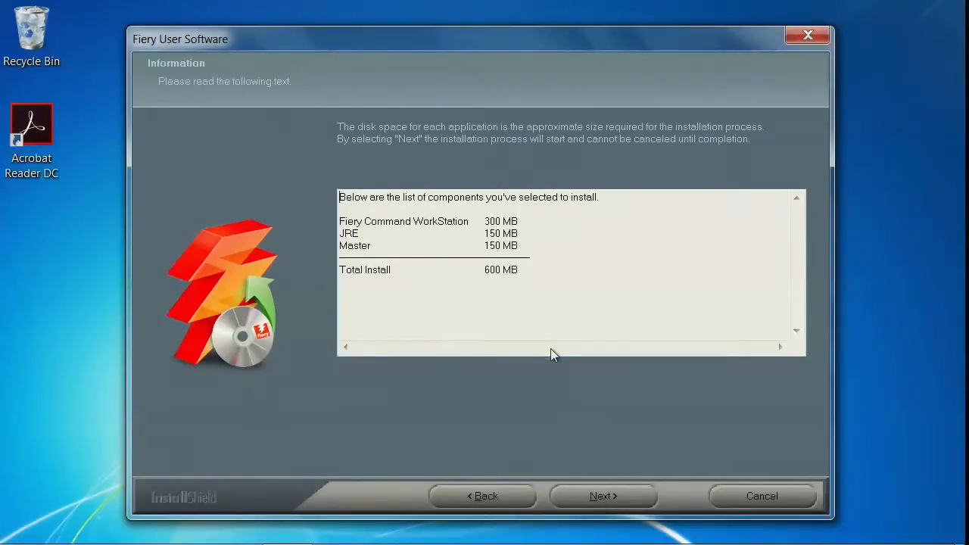
Confirm the 600 MB component list and begin installing
{"action": "left_click", "coordinate": [603, 497]}
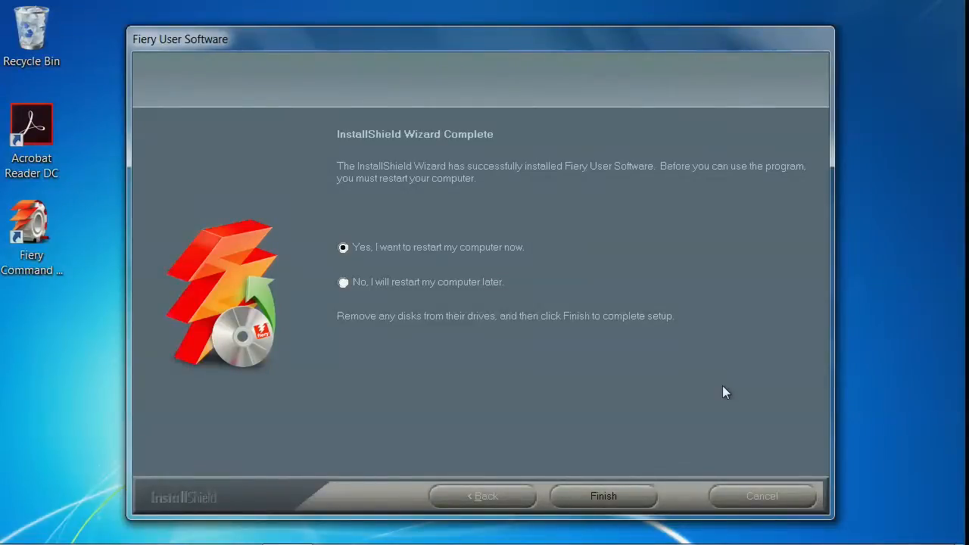
{"action": "mouse_move", "coordinate": [315, 206]}
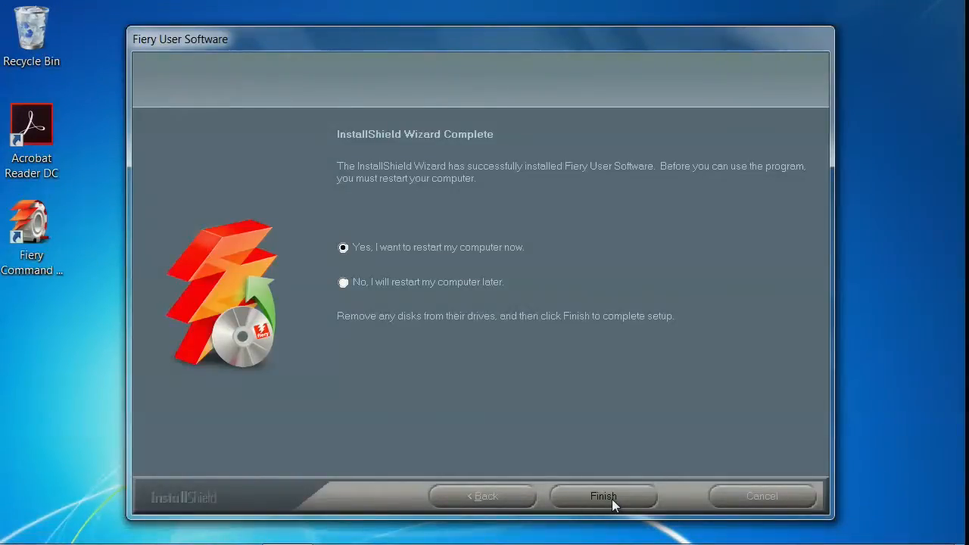
Finish setup with 'Yes, I want to restart my computer now' selected
{"action": "left_click", "coordinate": [603, 496]}
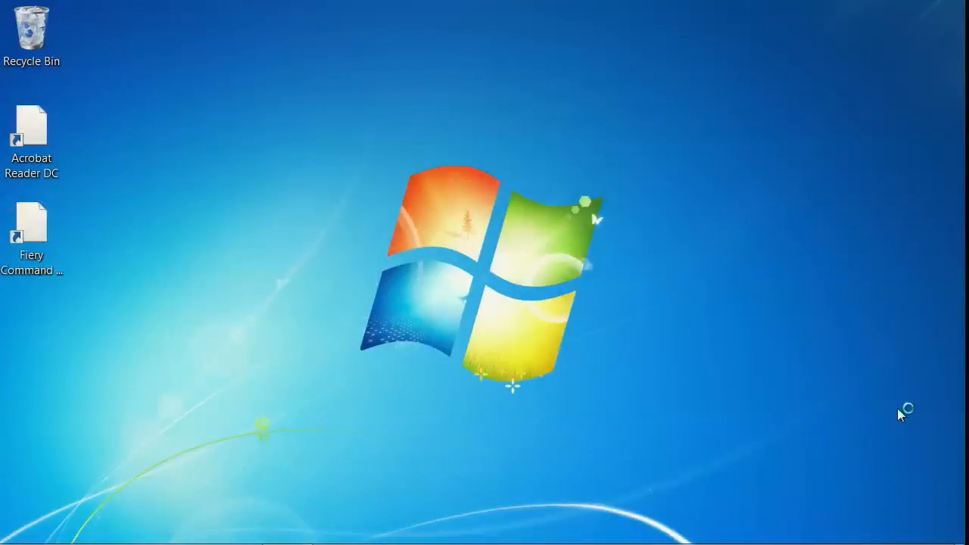